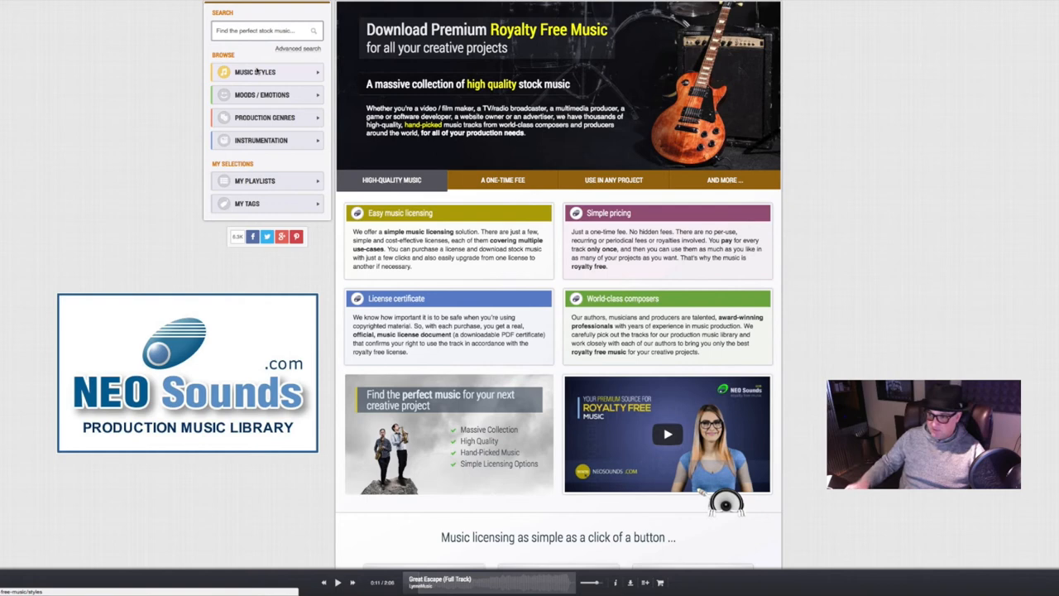
# Step: Open the Music Styles list under Browse in the sidebar
pyautogui.click(254, 71)
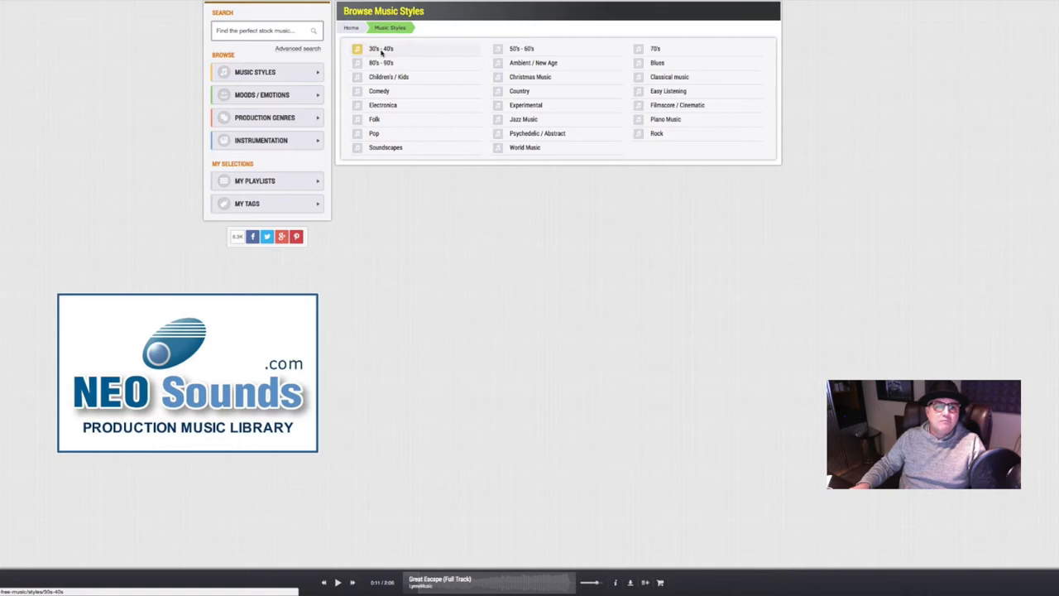
# Step: Open the 70's music collection and preview the Boogie Disco track
pyautogui.click(521, 48)
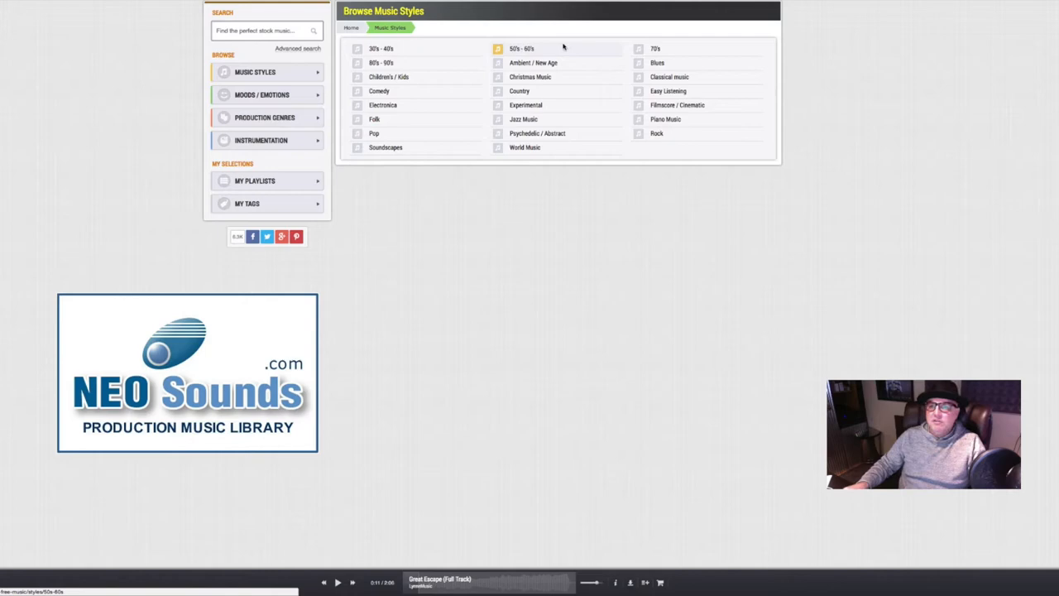
pyautogui.click(655, 48)
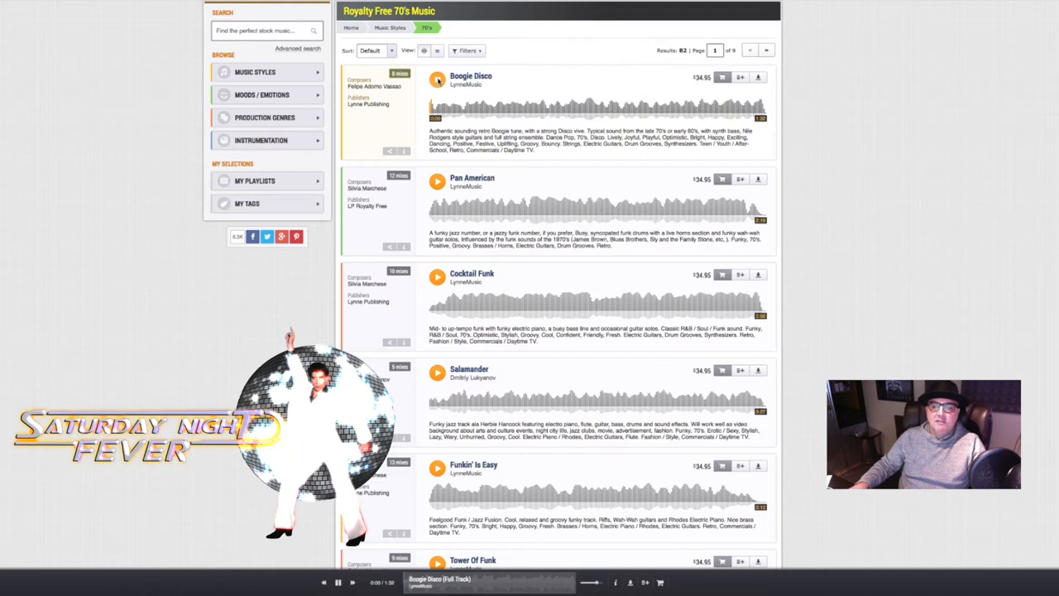
pyautogui.click(262, 95)
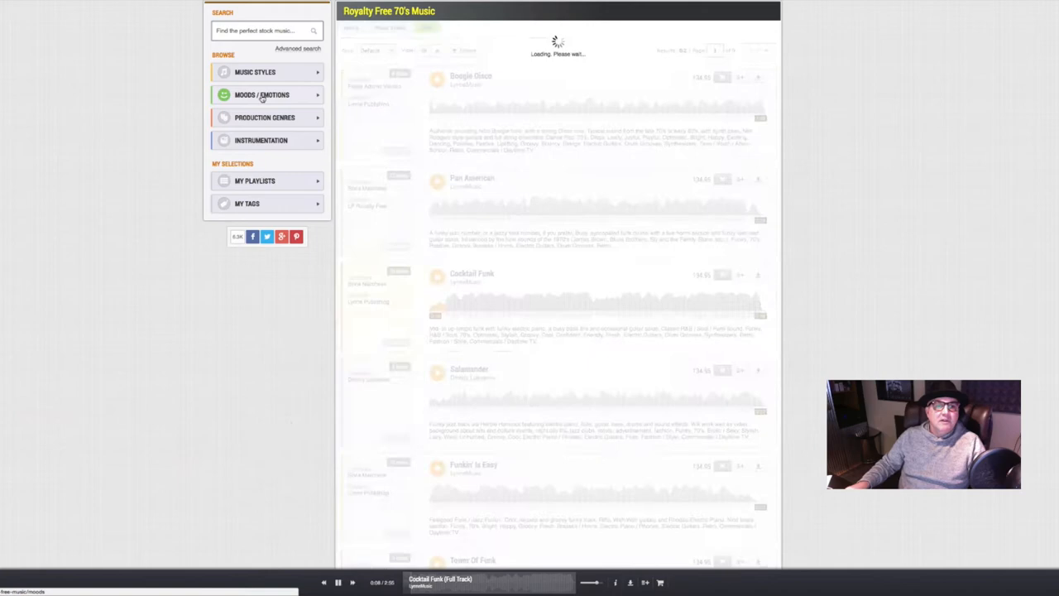
# Step: Open the Exciting mood tracks, preview The Verge, and open Instrumentation categories
pyautogui.click(262, 94)
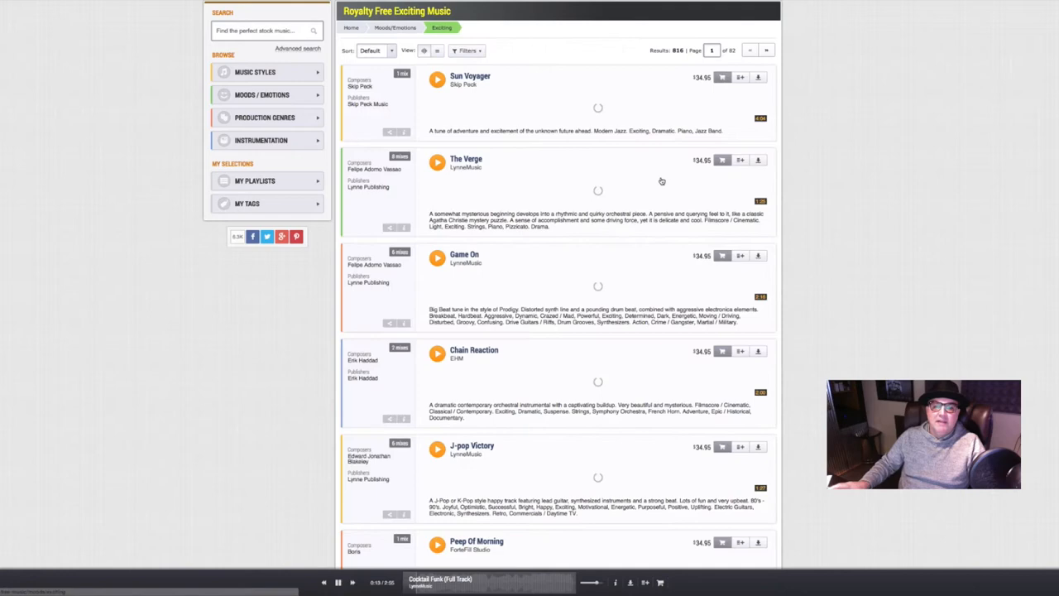
pyautogui.click(437, 163)
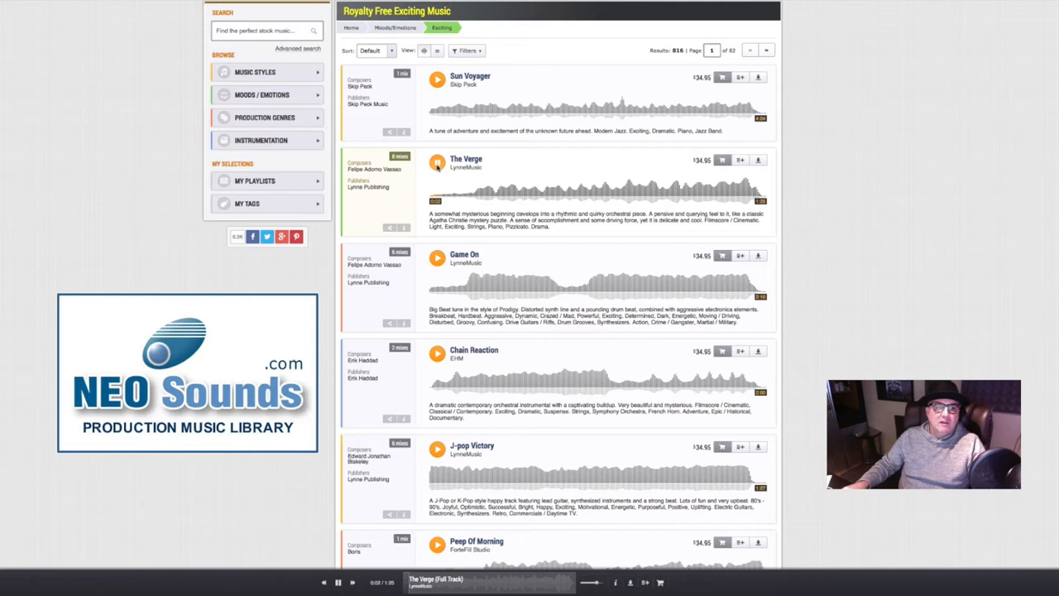
pyautogui.click(437, 164)
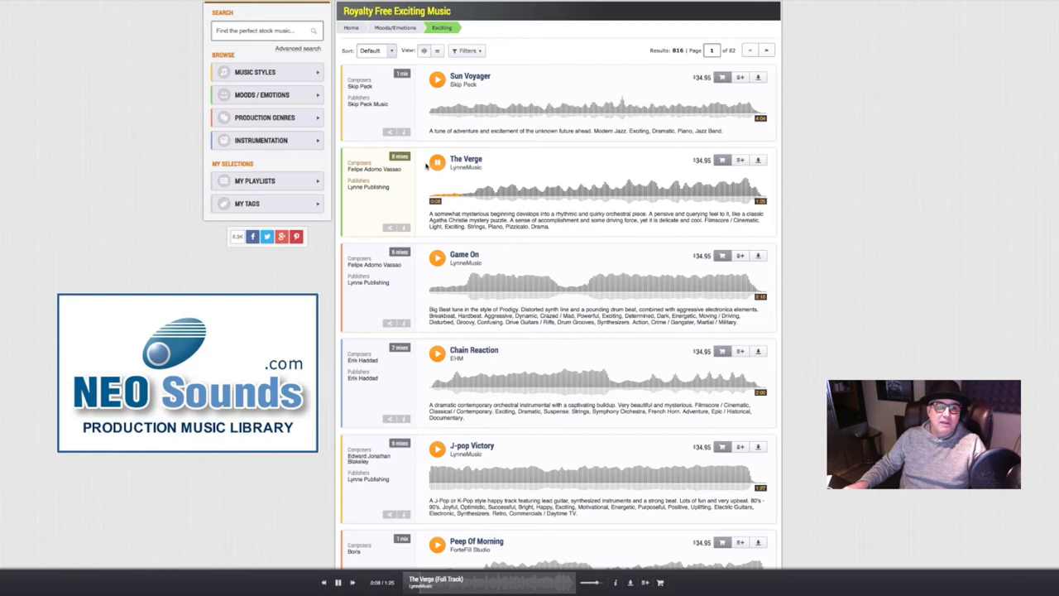
pyautogui.click(260, 140)
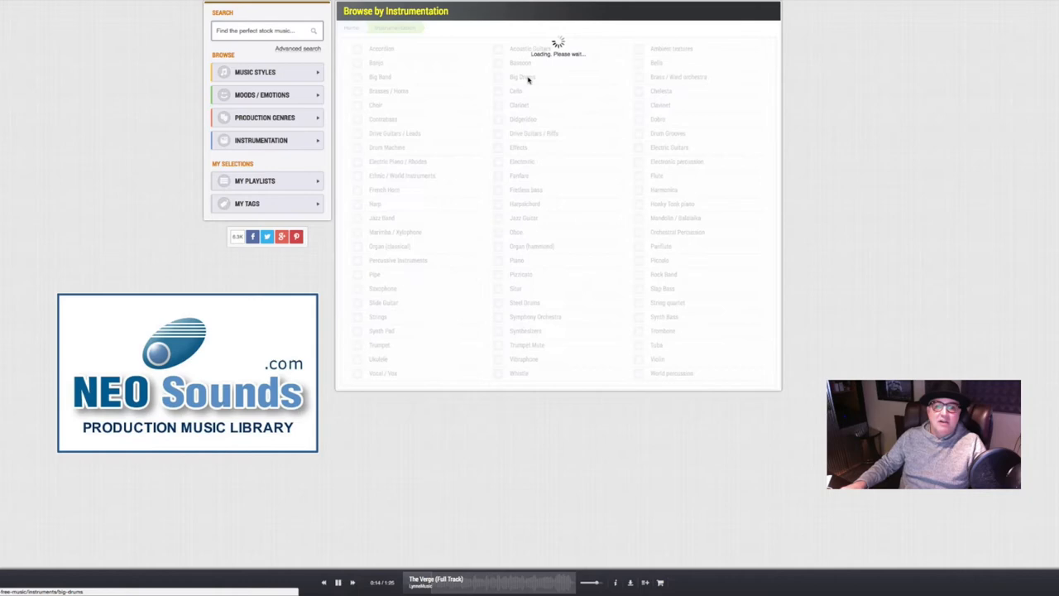
# Step: Open the Big Drums instrument category, then reach the Production Genres list
pyautogui.click(520, 76)
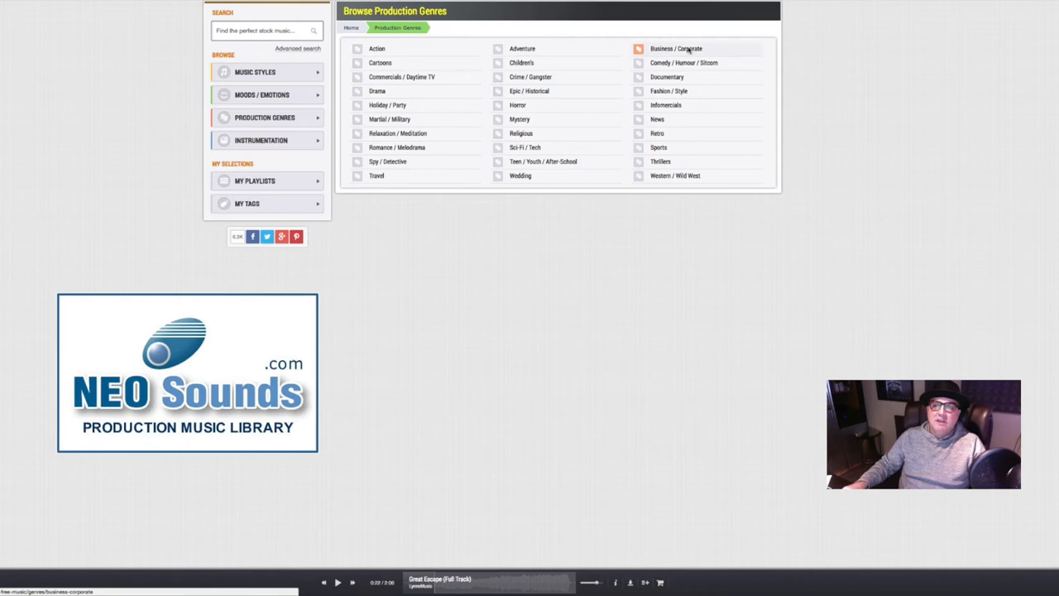
# Step: Open the Business / Corporate genre, preview Live It Up, and scroll the results
pyautogui.click(676, 48)
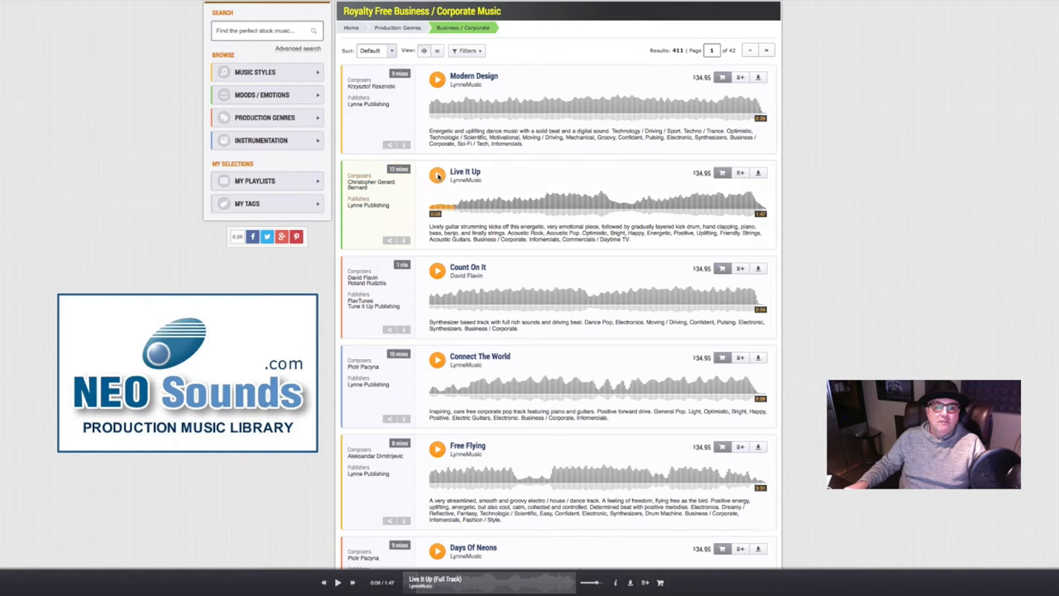
pyautogui.scroll(-3)
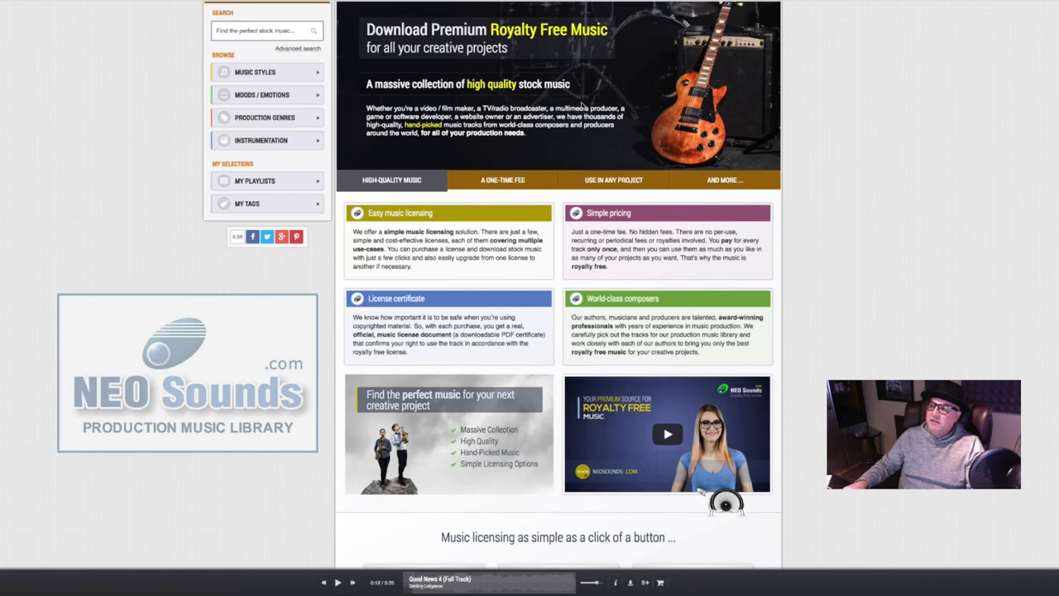
# Step: Show the 'A One-Time Fee' and 'Use in Any Project' homepage panels
pyautogui.click(502, 179)
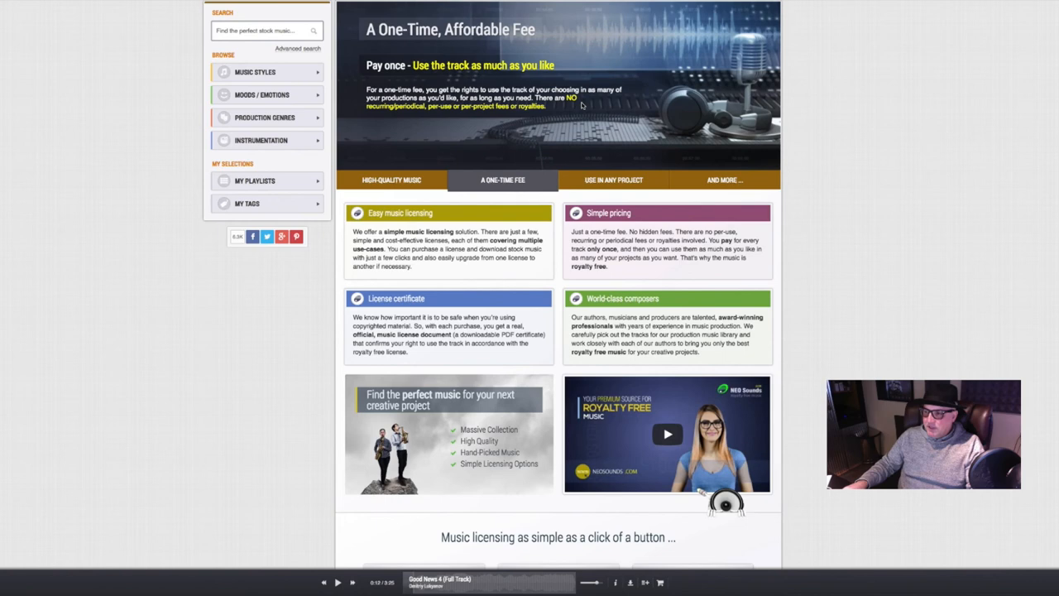
pyautogui.click(613, 179)
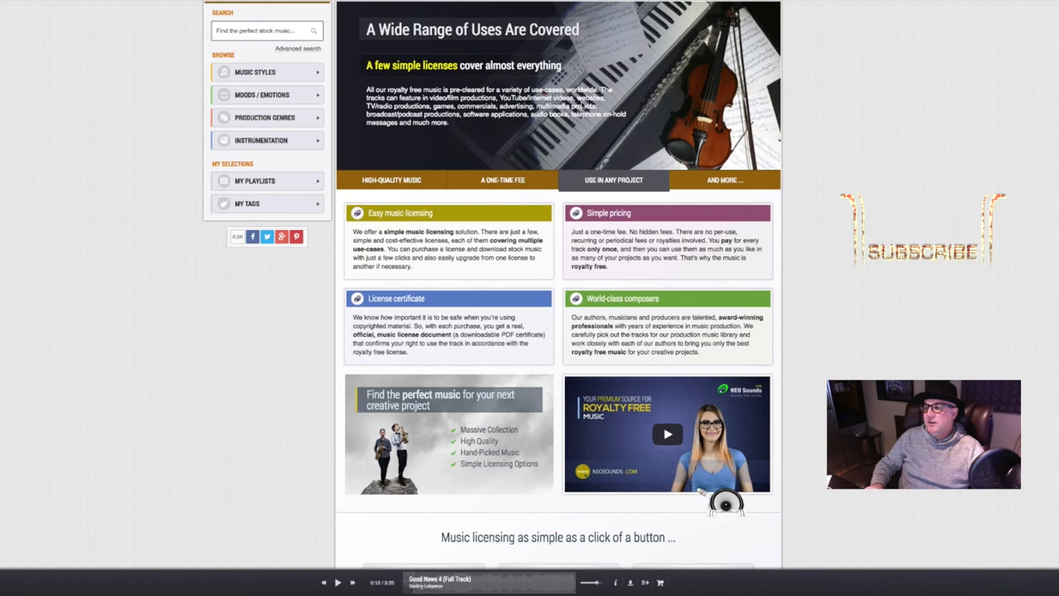